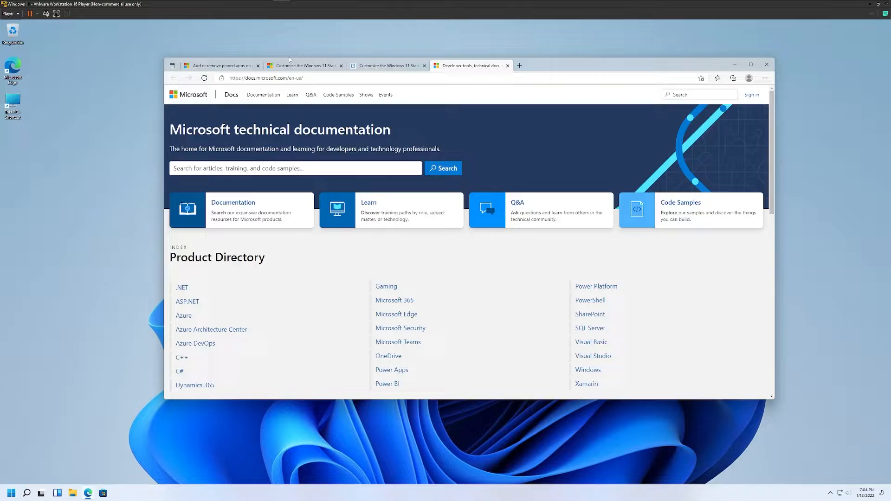
# Switch to the Start menu layout article and highlight 'json' in its export command
pyautogui.click(304, 65)
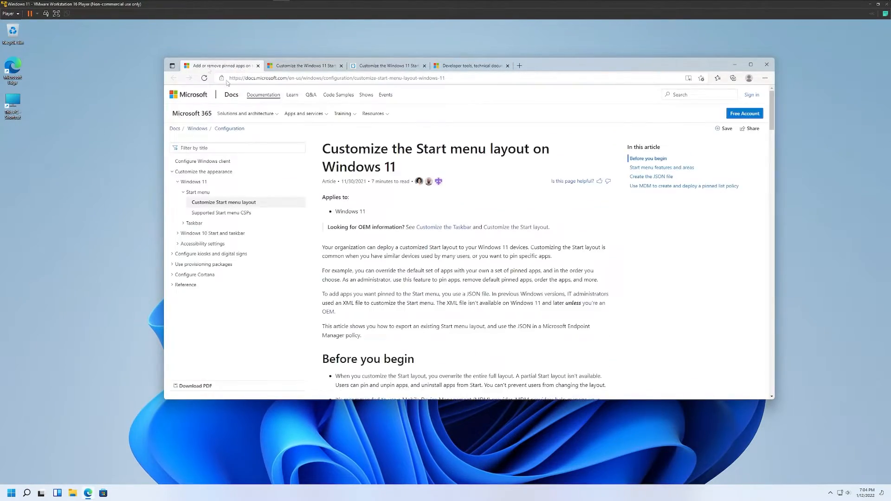
pyautogui.scroll(-3)
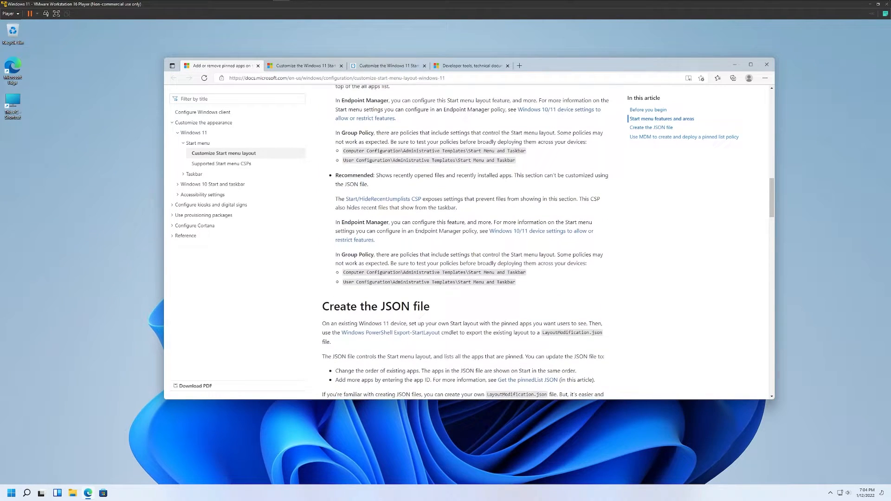
pyautogui.scroll(-3)
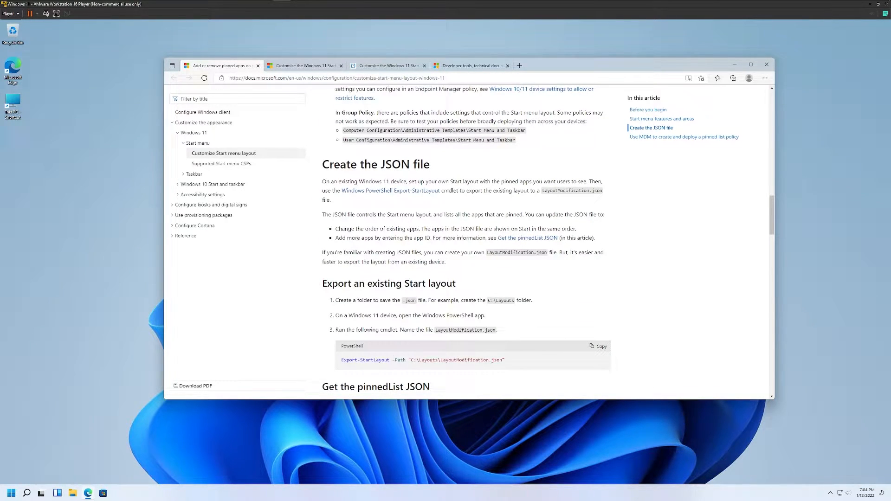
pyautogui.doubleClick(496, 359)
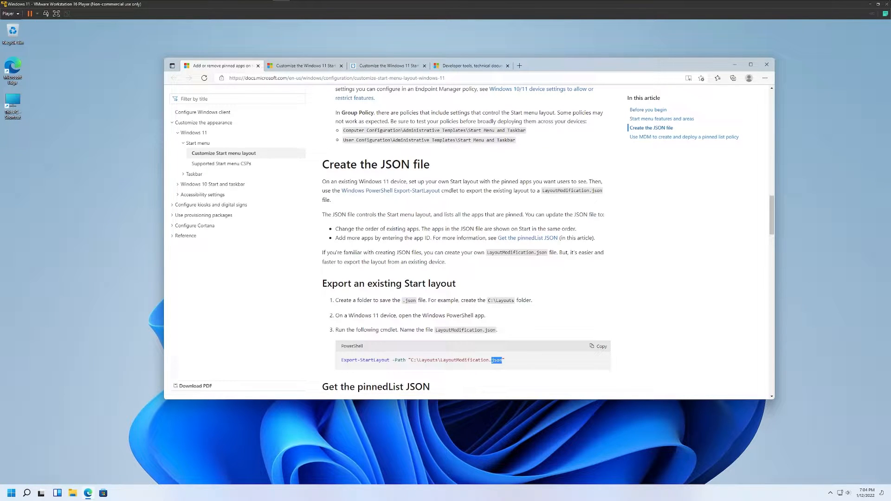
# Read on through the article to the pinnedList JSON example
pyautogui.scroll(-3)
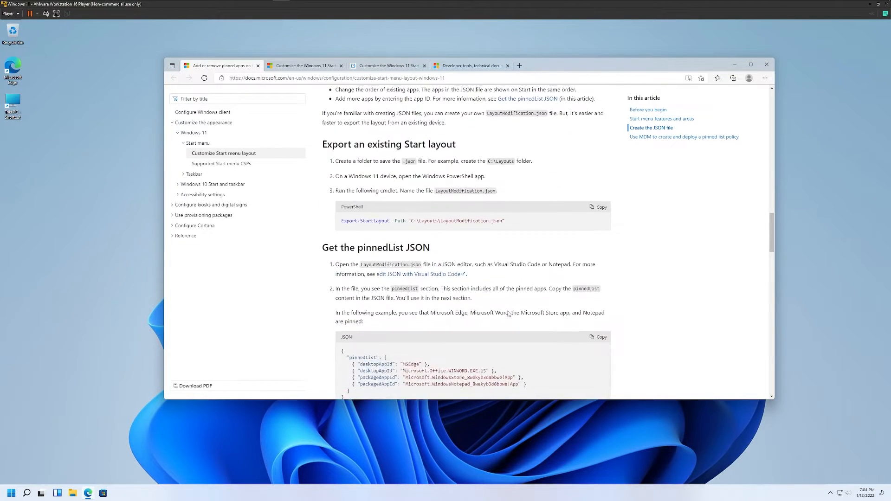
pyautogui.scroll(-3)
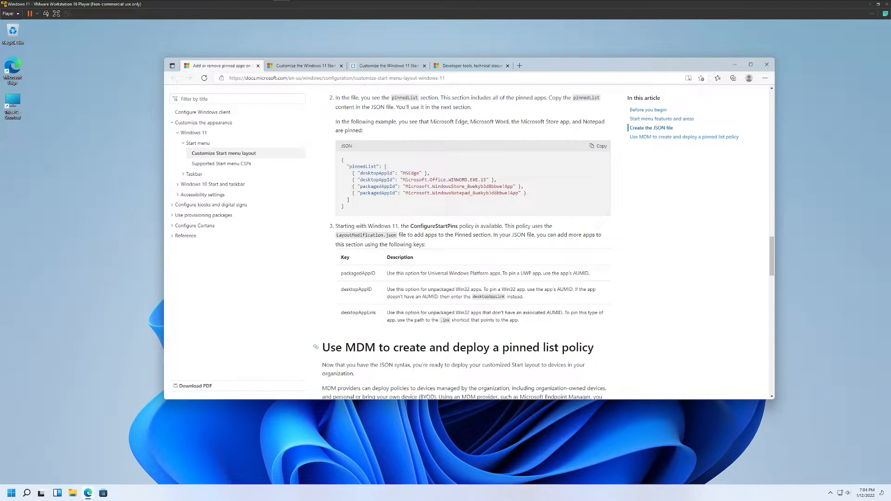
pyautogui.moveTo(344, 347); pyautogui.dragTo(594, 347)
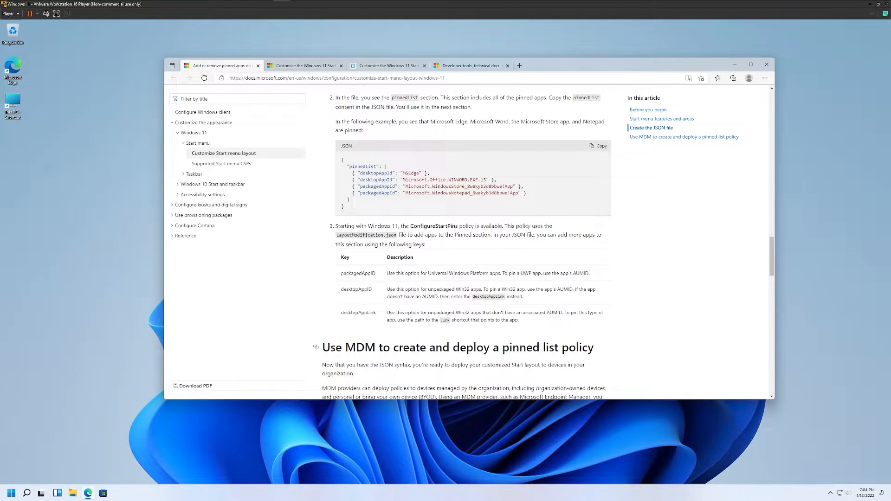
pyautogui.scroll(-3)
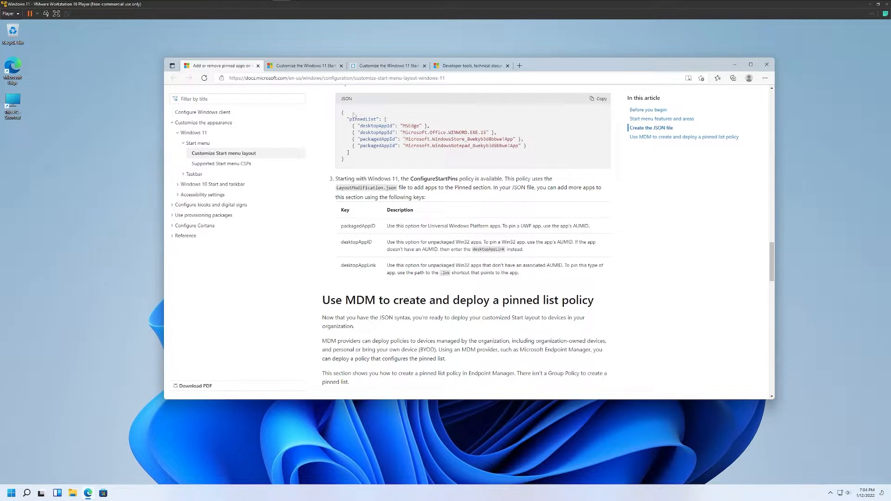
# Switch to the OEM 'Customize the Windows 11 Start layout' article and scroll to its LayoutModification.json members
pyautogui.click(306, 65)
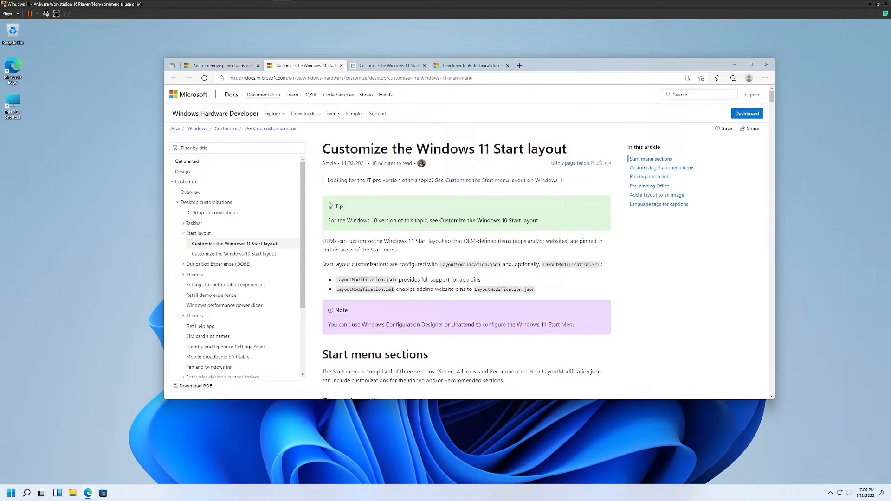
pyautogui.doubleClick(351, 164)
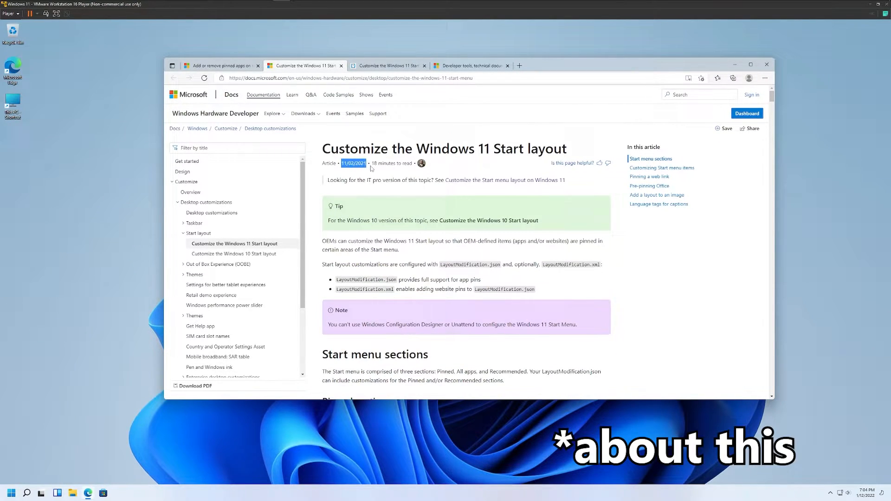
pyautogui.click(220, 65)
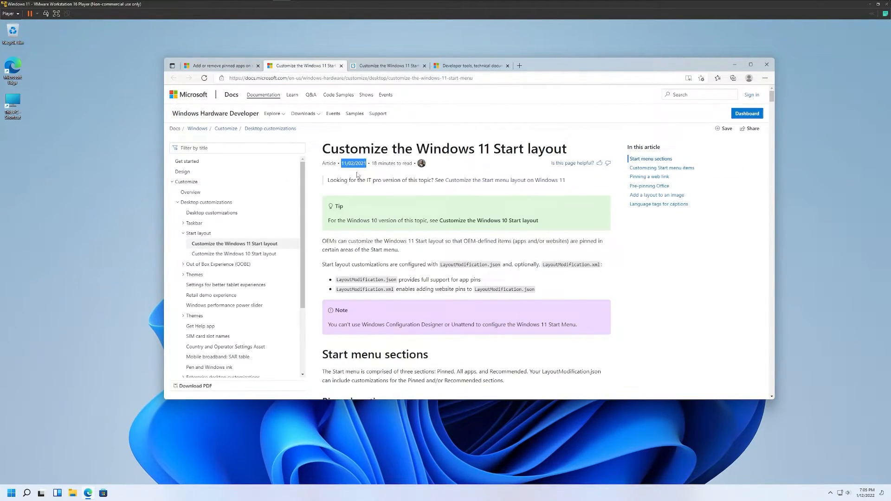
pyautogui.scroll(-3)
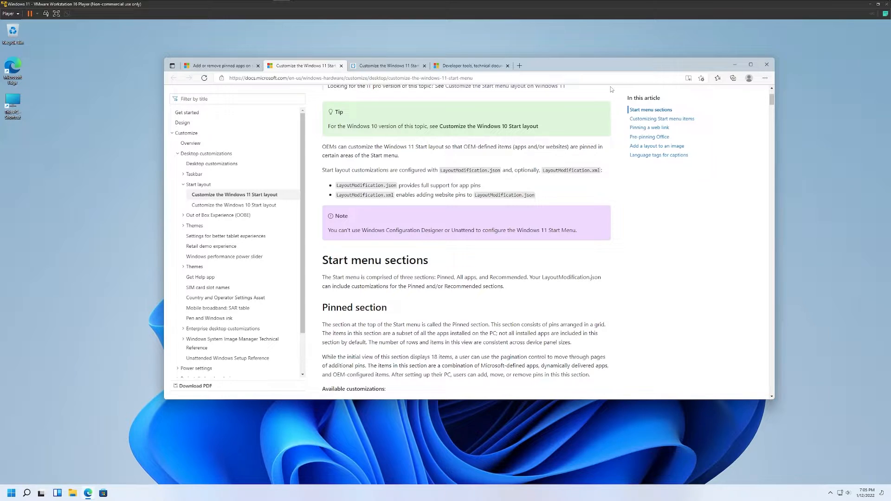
pyautogui.scroll(-3)
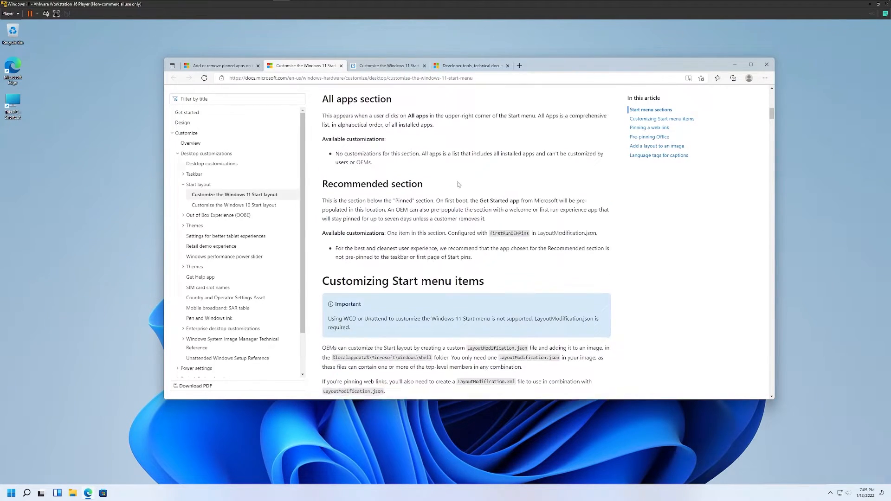
pyautogui.scroll(-3)
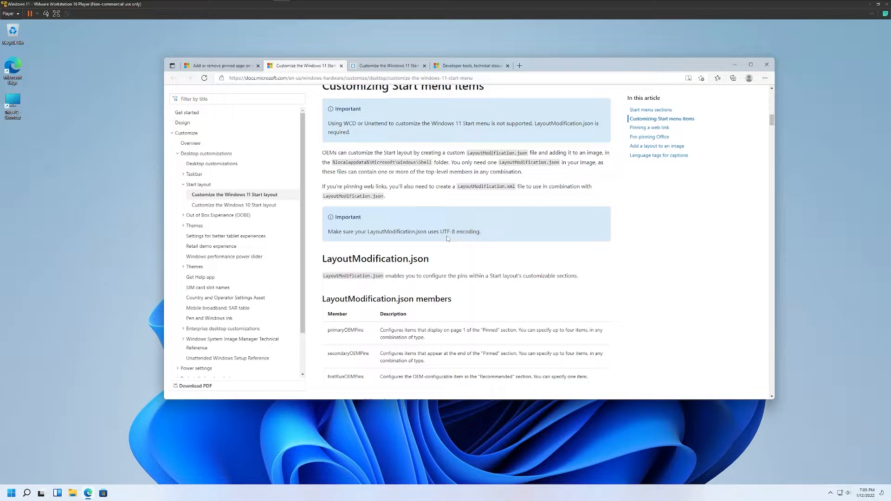
# Check the Start menu's default pinned apps, then switch to the oofhours.com Start customization post
pyautogui.click(10, 492)
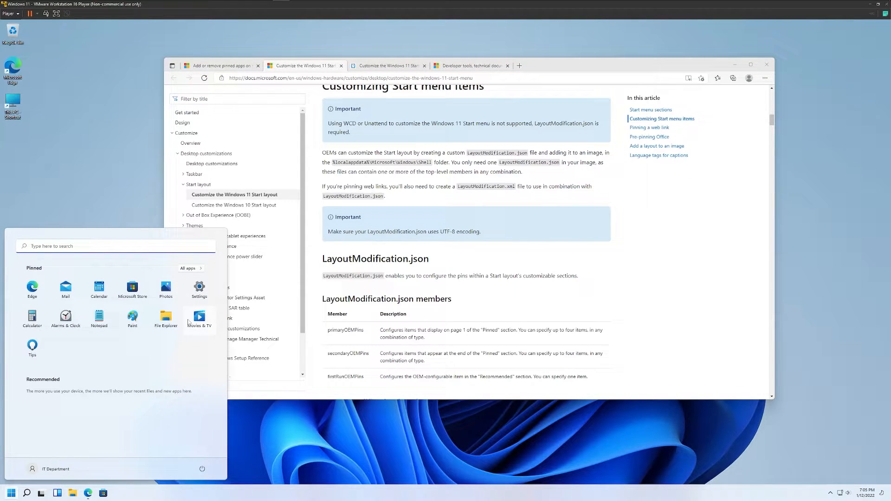
pyautogui.moveTo(66, 318)
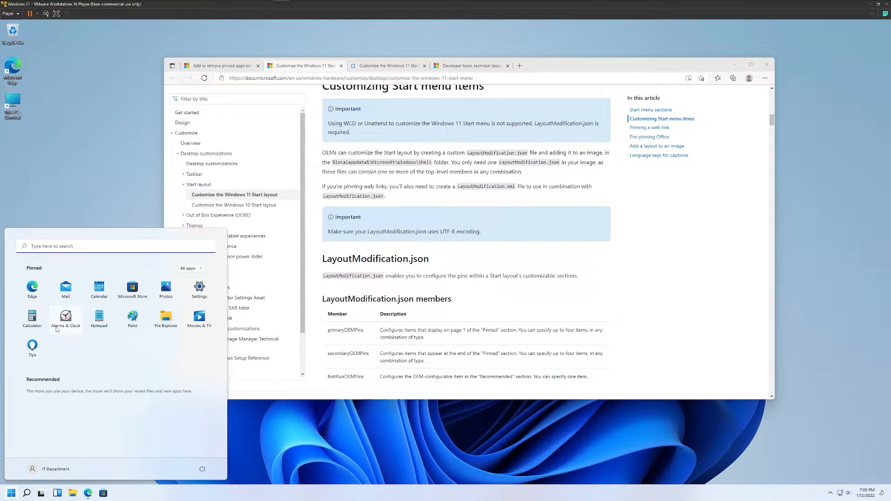
pyautogui.moveTo(33, 358)
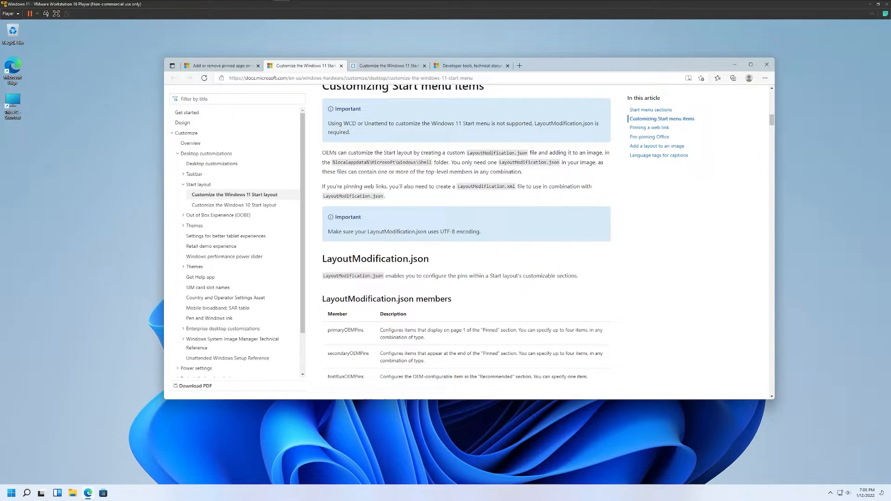
pyautogui.click(386, 65)
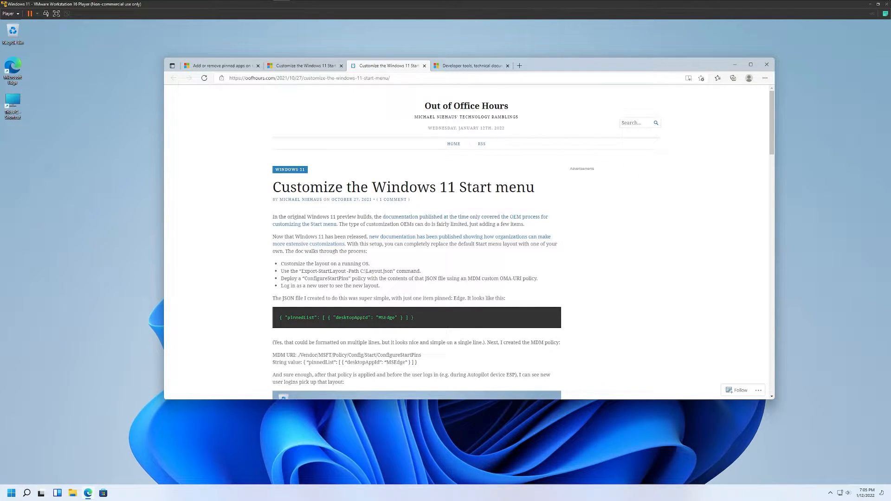
# Select the blog post's one-line pinnedList JSON example
pyautogui.scroll(-3)
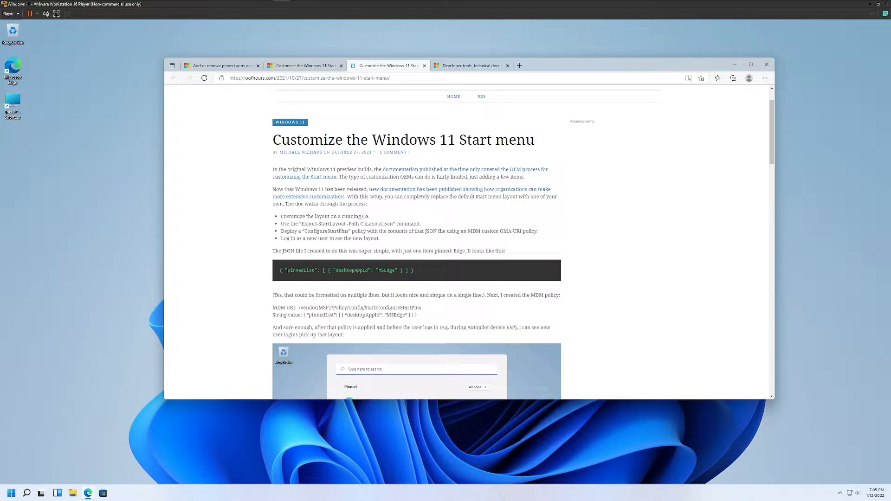
pyautogui.click(222, 65)
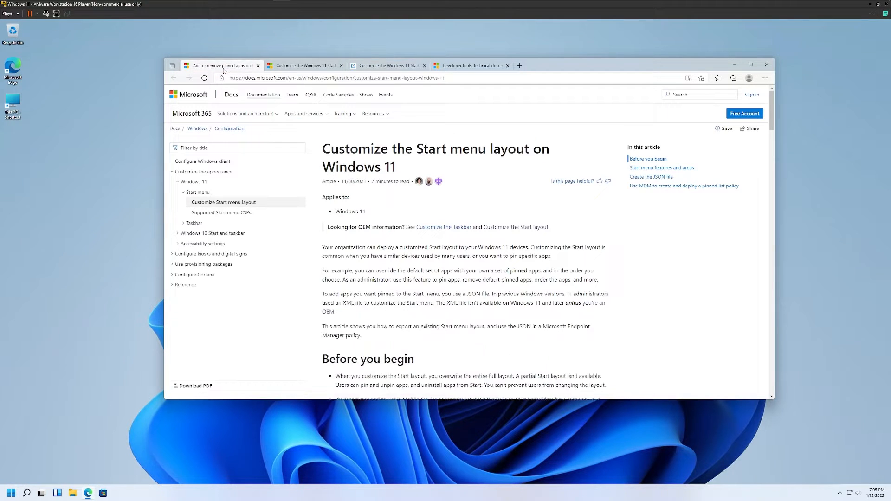
pyautogui.scroll(-3)
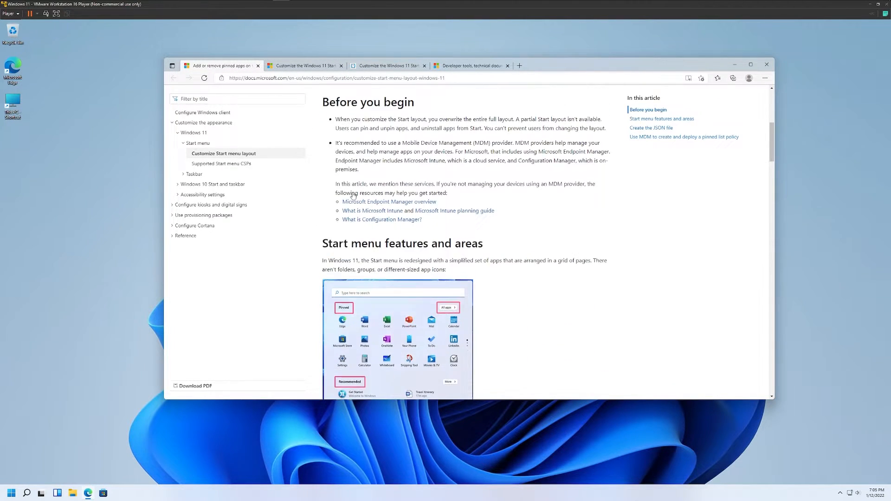
pyautogui.click(388, 66)
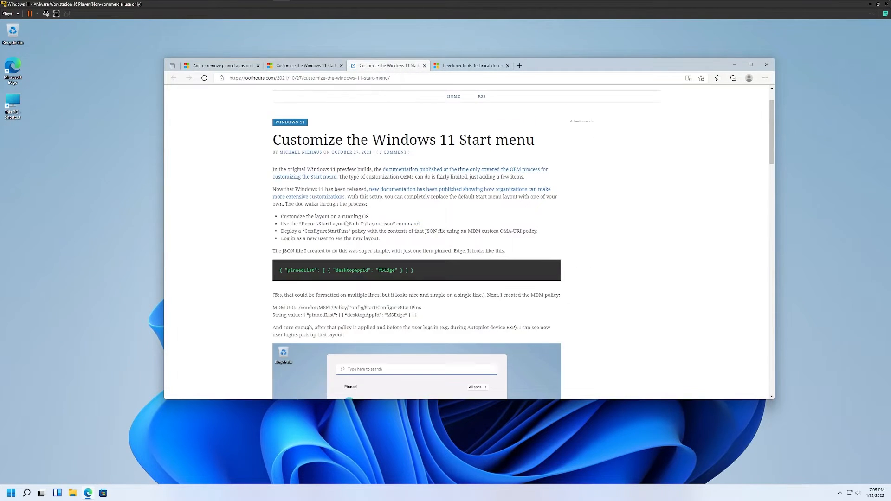
pyautogui.moveTo(272, 307); pyautogui.dragTo(422, 307)
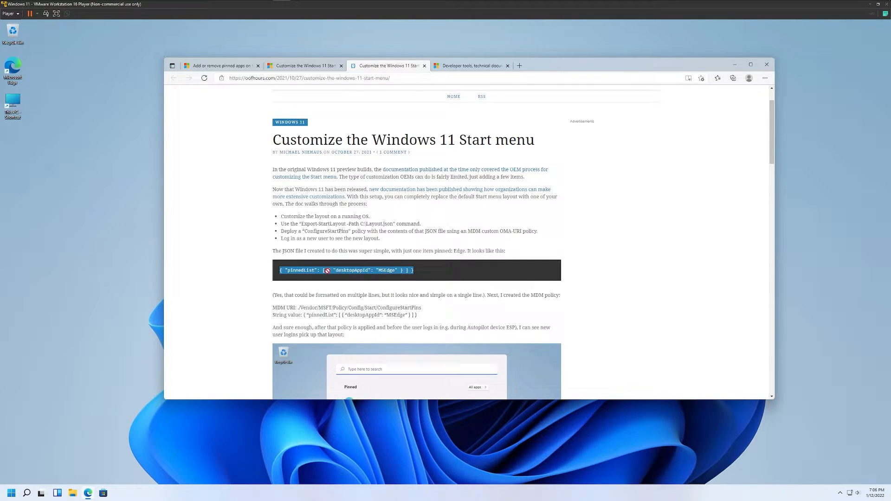
# Scroll past the MDM policy and Edge-only result to the exported registry file
pyautogui.scroll(-3)
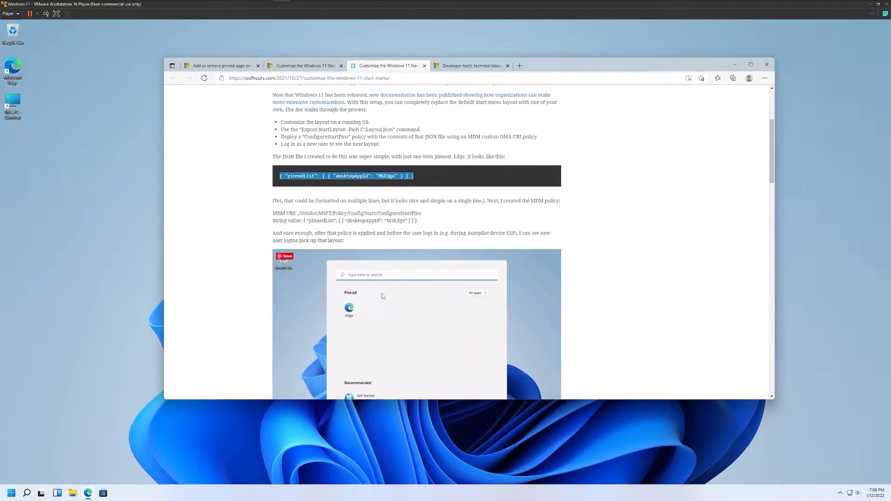
pyautogui.scroll(-3)
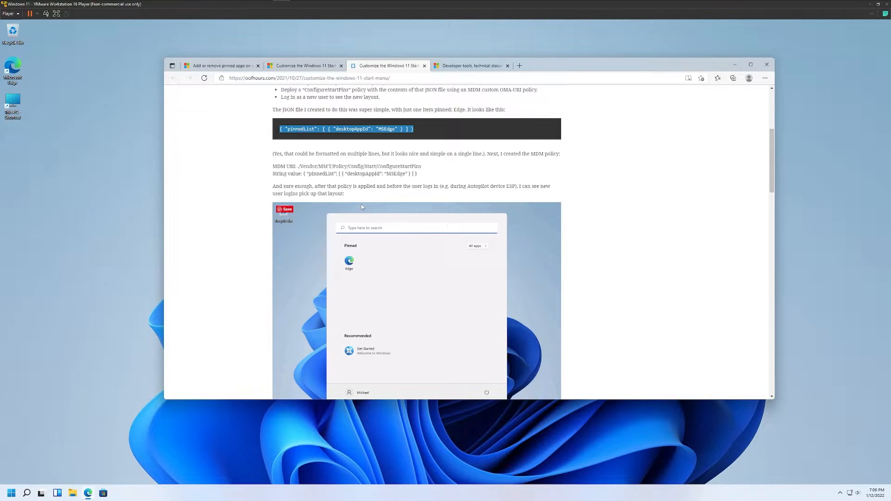
pyautogui.scroll(-3)
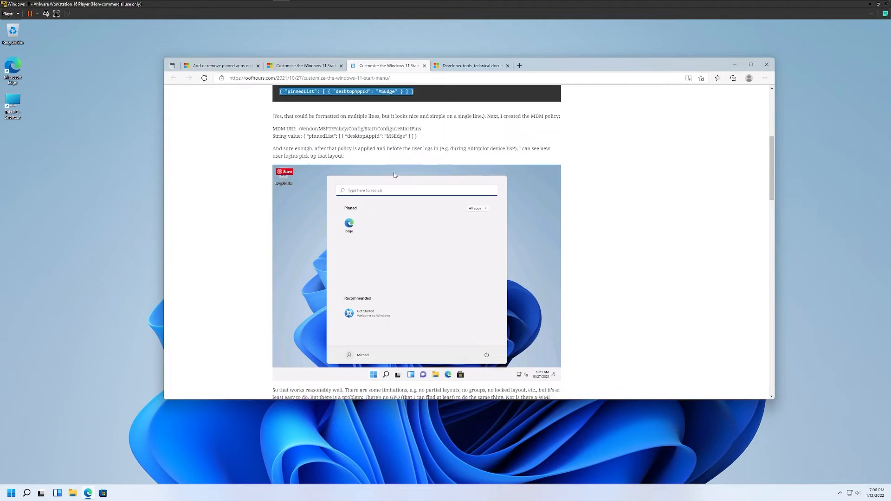
pyautogui.scroll(-3)
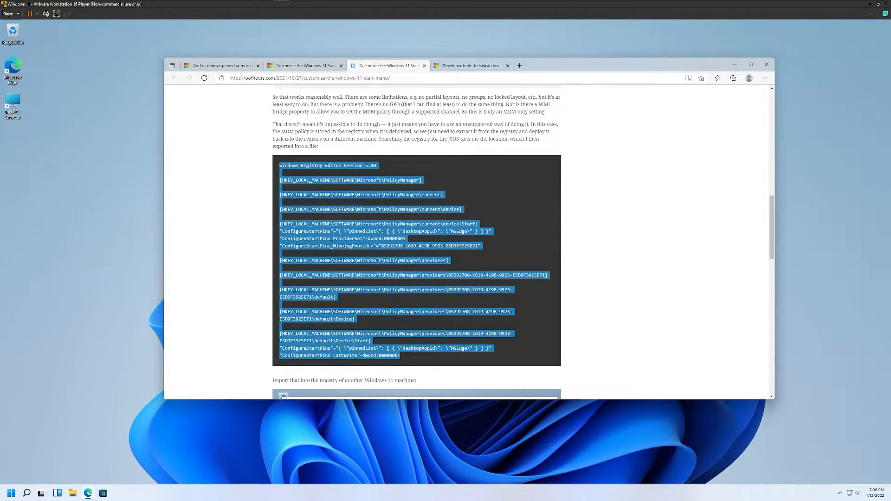
# Copy the blog's registry export into start.reg, then bring back the Docs pinned-apps article
pyautogui.rightClick(403, 98)
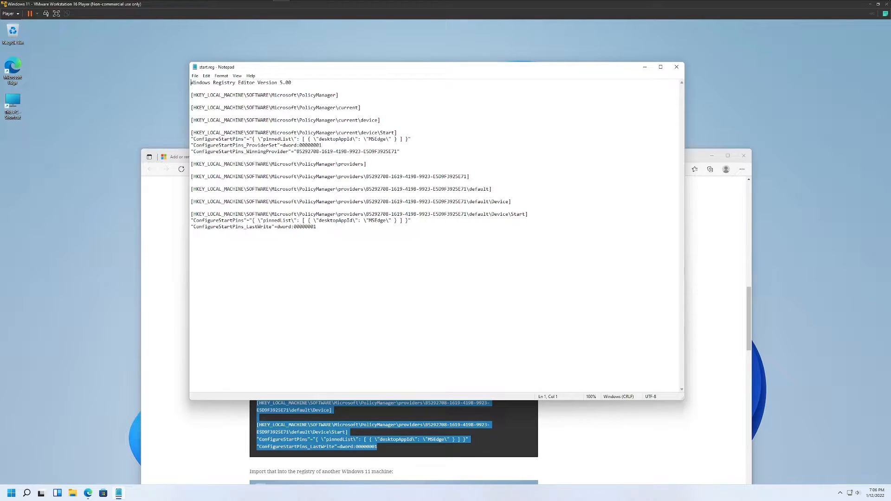
pyautogui.press('ctrl+a')
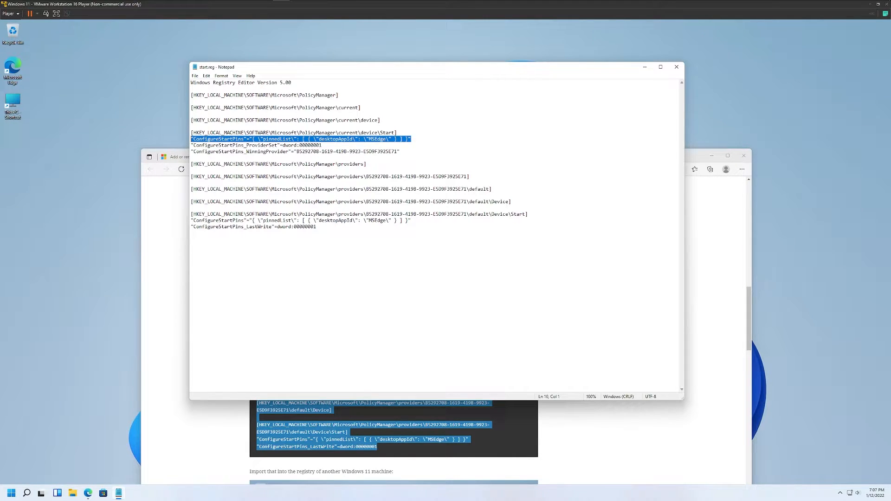
pyautogui.click(301, 220)
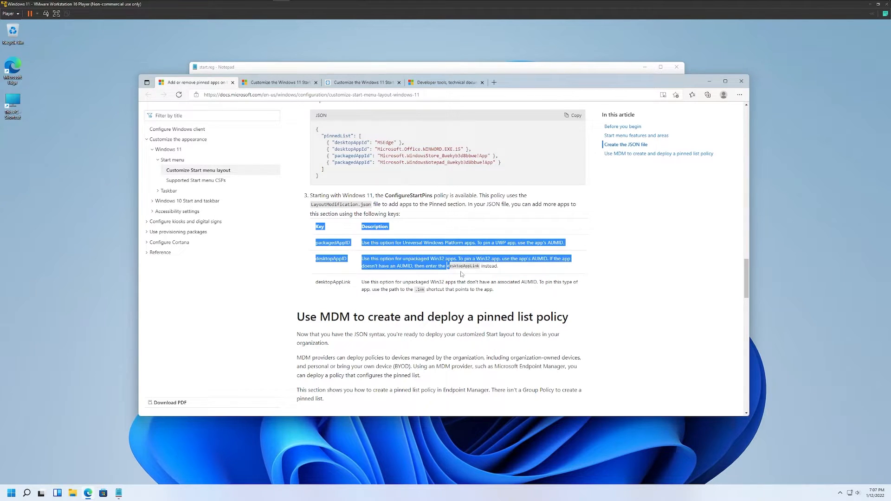
# Highlight the MSEdge desktopAppId line in the Docs sample JSON, then return to start.reg
pyautogui.click(369, 254)
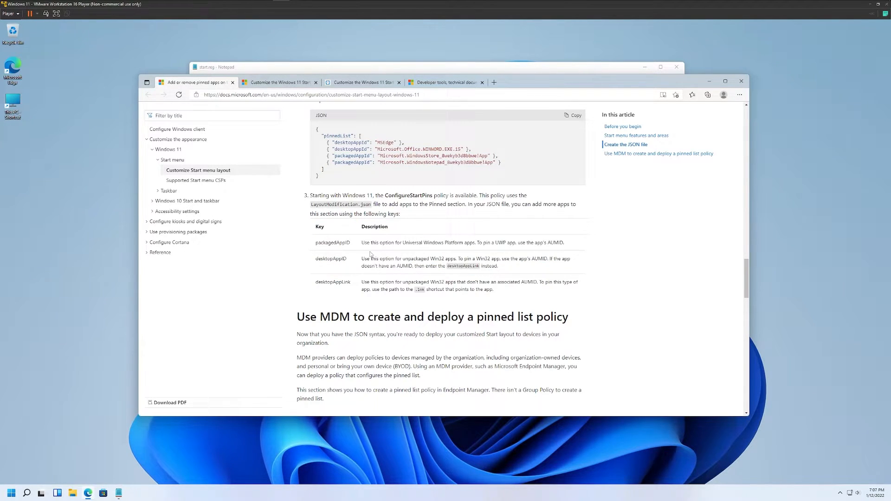
pyautogui.doubleClick(331, 258)
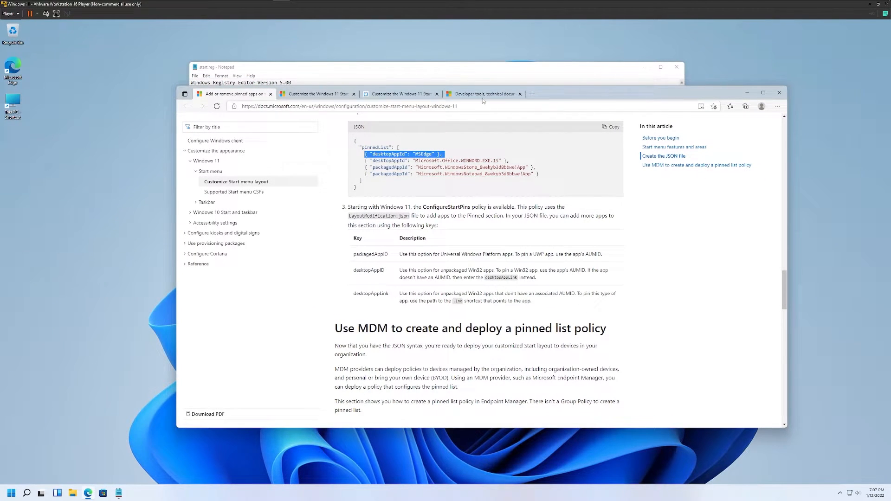
pyautogui.click(216, 66)
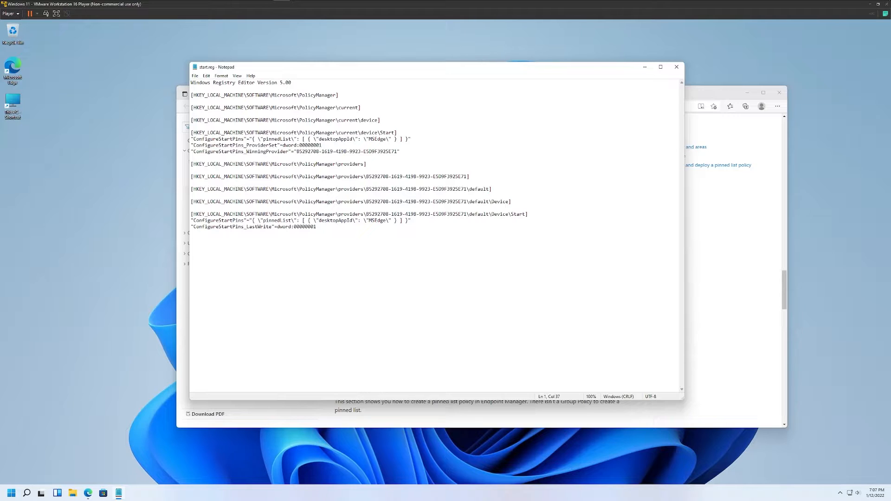
# Append , { "desktopAppId": "MSEdge" } to the first pinned list and select the new MSEdge value
pyautogui.moveTo(311, 139); pyautogui.dragTo(403, 139)
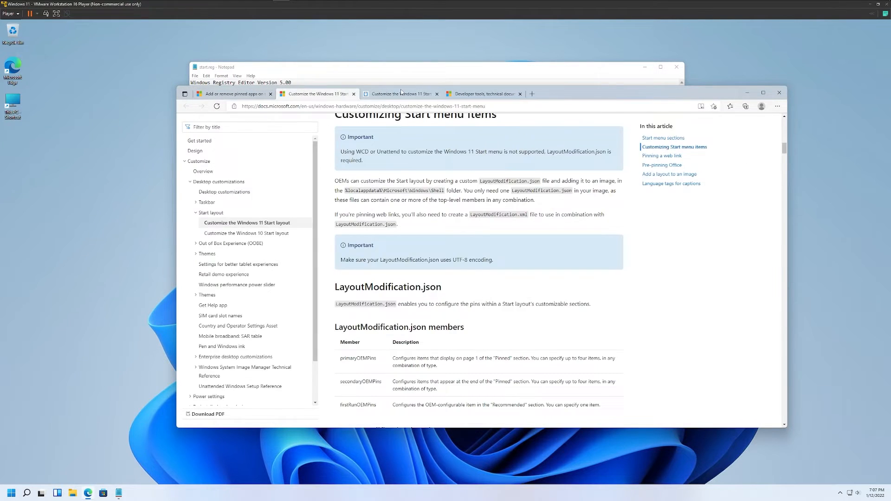
pyautogui.click(400, 94)
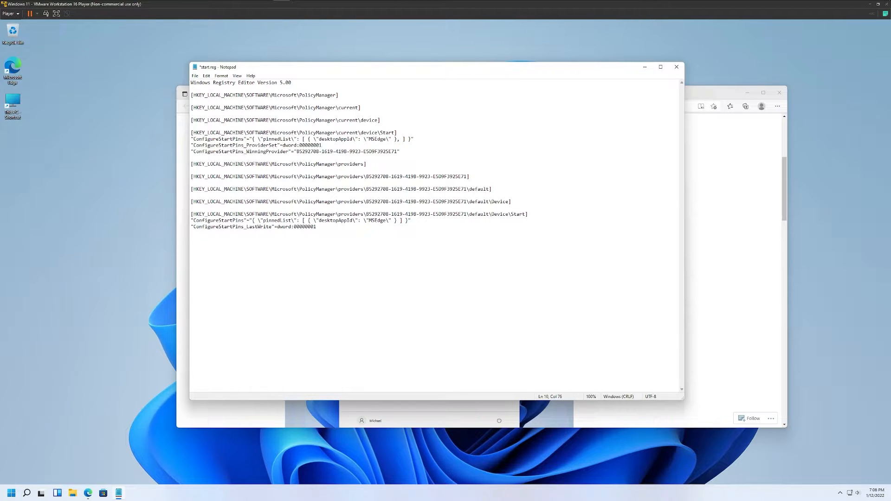
pyautogui.write(', { \\"desktopAppId\\": \\"MSEdge\\" }')
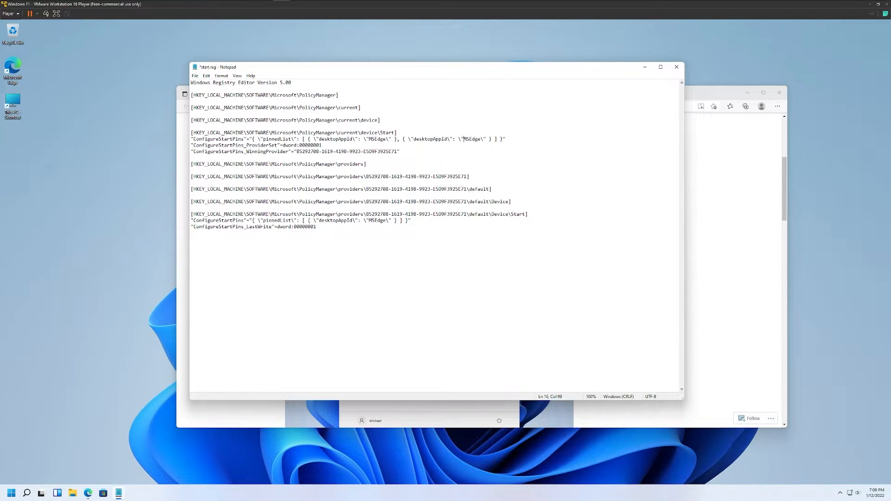
pyautogui.doubleClick(471, 138)
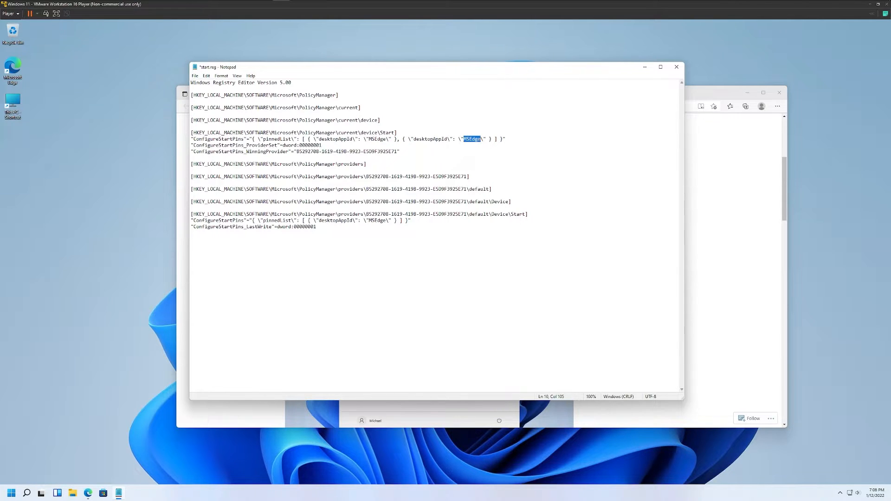
pyautogui.moveTo(91, 200)
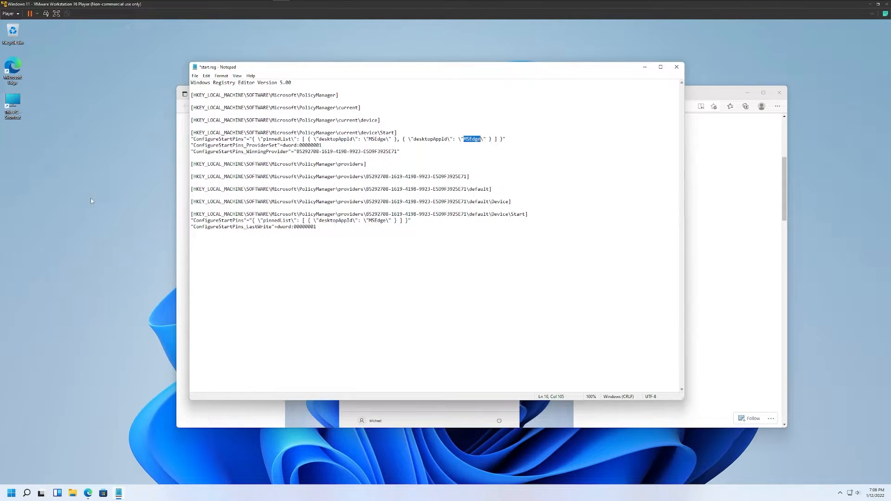
# Launch Windows PowerShell, run get-startapps, and select Microsoft Edge's MSEdge AppID
pyautogui.click(27, 493)
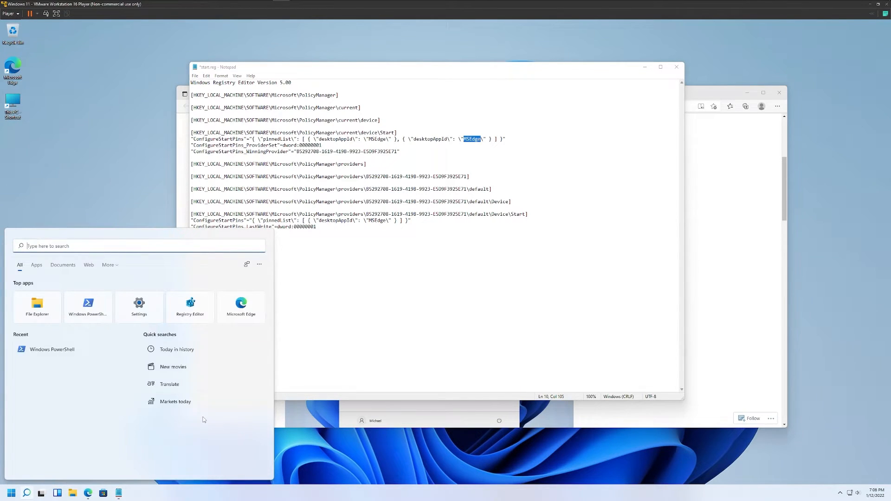
pyautogui.click(87, 307)
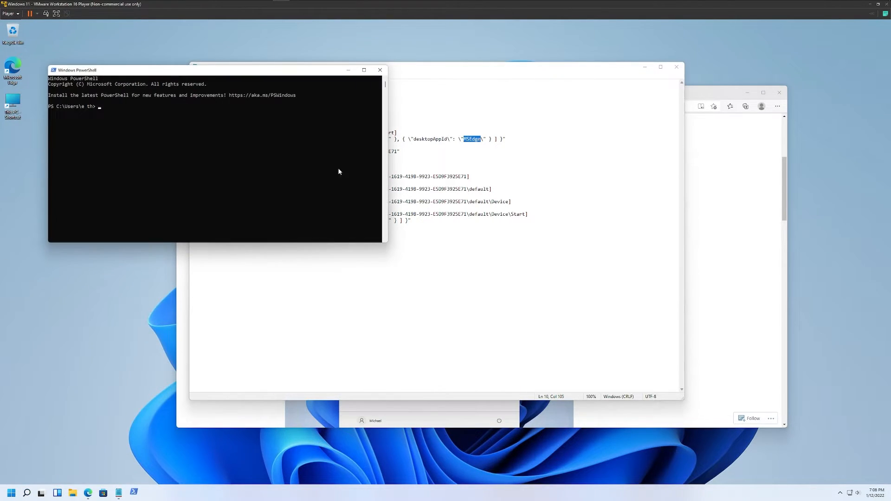
pyautogui.write('get-startapps')
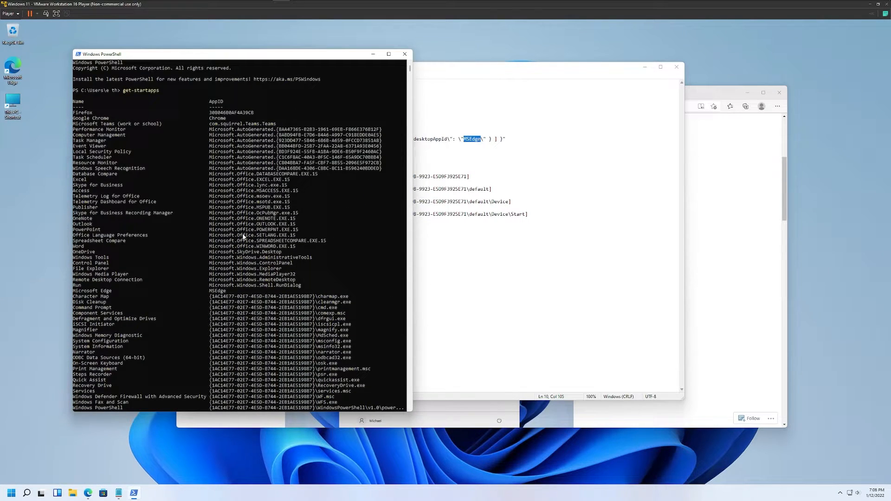
pyautogui.moveTo(203, 203)
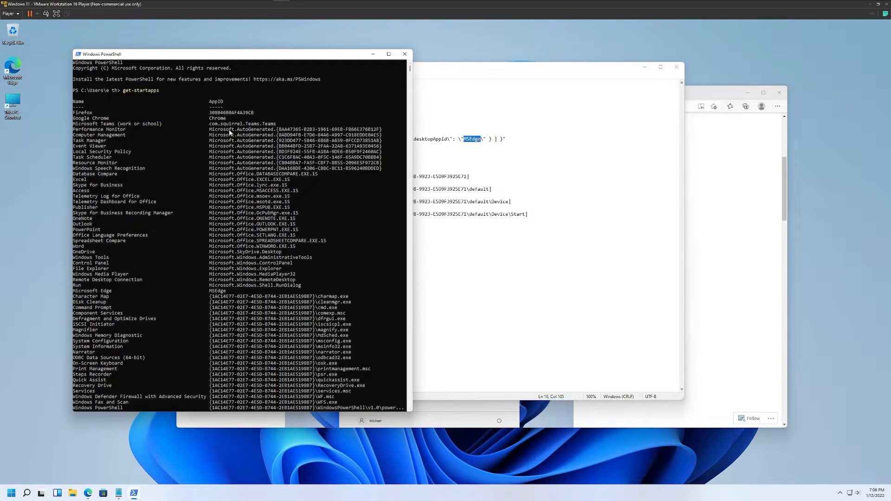
pyautogui.click(89, 112)
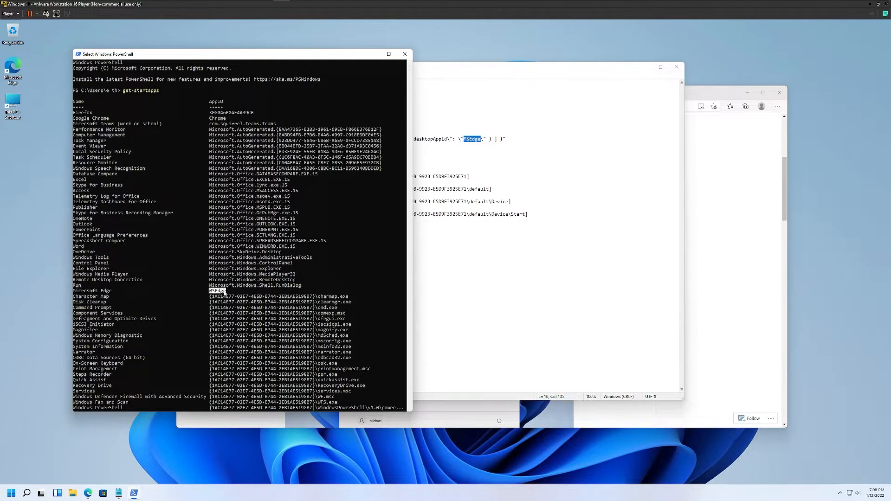
pyautogui.moveTo(294, 208)
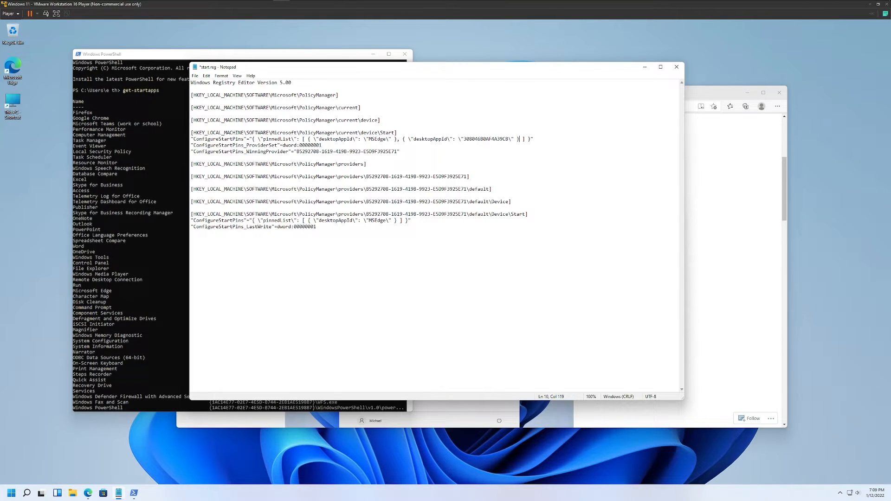
# Duplicate the desktopAppId pin entry and change its ID to Chrome
pyautogui.moveTo(402, 139); pyautogui.dragTo(512, 138)
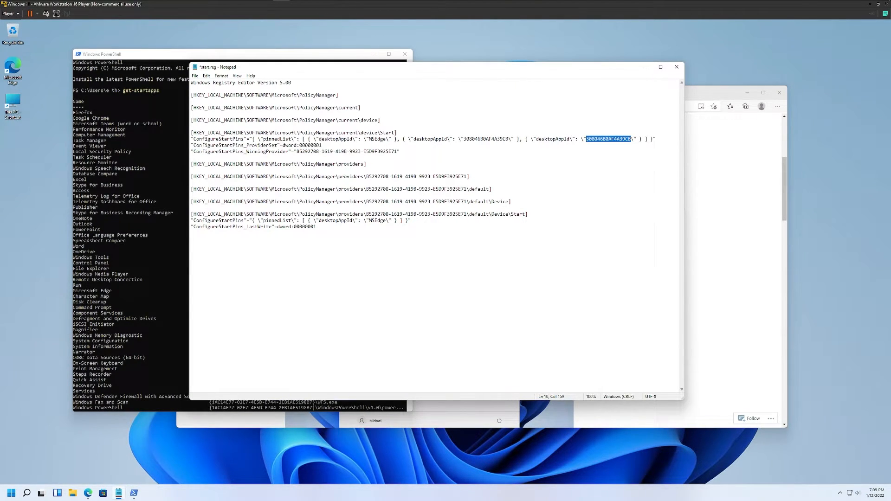
pyautogui.write('Chrome\\" }, { \\"desktopAppId\\":')
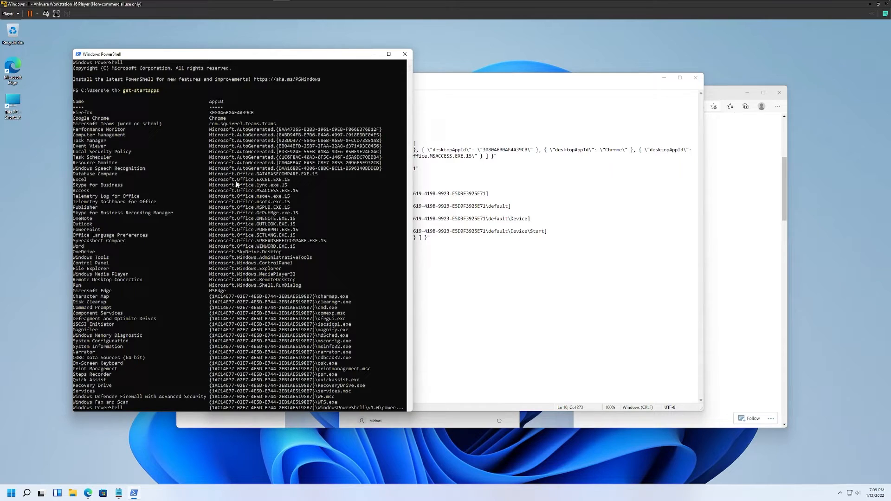
pyautogui.moveTo(239, 203)
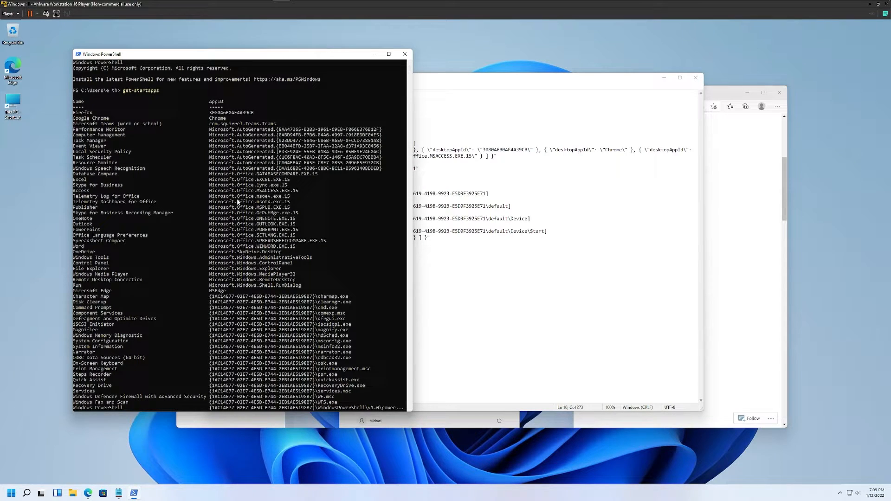
# Scroll the Get-StartApps output to find the Microsoft.Windows.ControlPanel AppID
pyautogui.scroll(-3)
pyautogui.write(', { \\"desktopAppId\\": \\"Microsoft.Windows.ControlPanel\\" }')
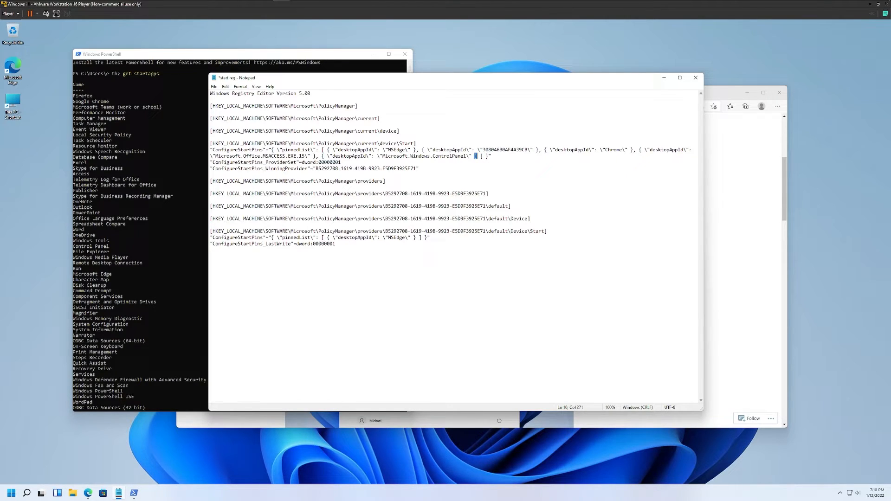
# Make the second ConfigureStartPins list match the five-app list, then close Notepad and PowerShell
pyautogui.click(322, 157)
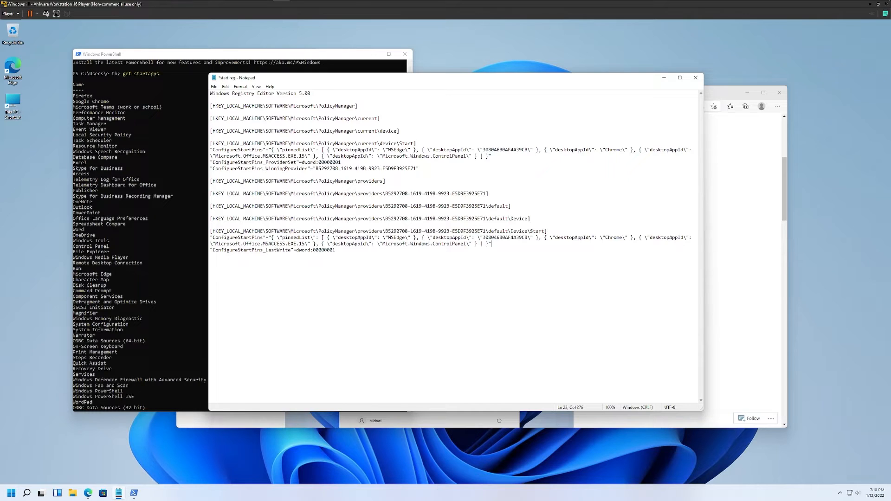
pyautogui.click(215, 86)
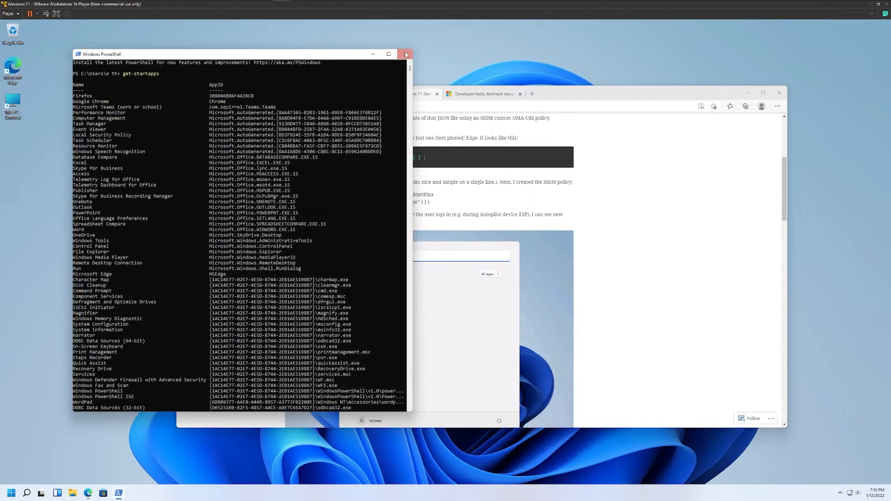
pyautogui.click(405, 53)
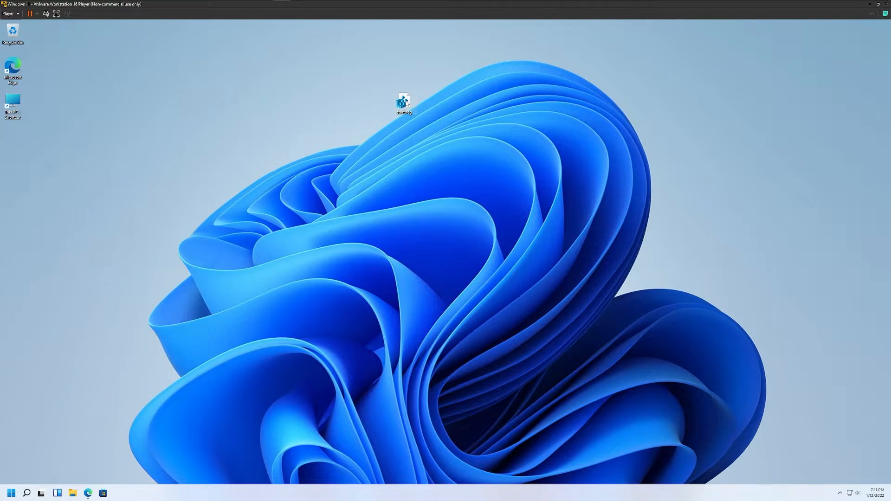
# Merge start.reg into the registry, confirming the warning, and bring up account switching options
pyautogui.doubleClick(403, 102)
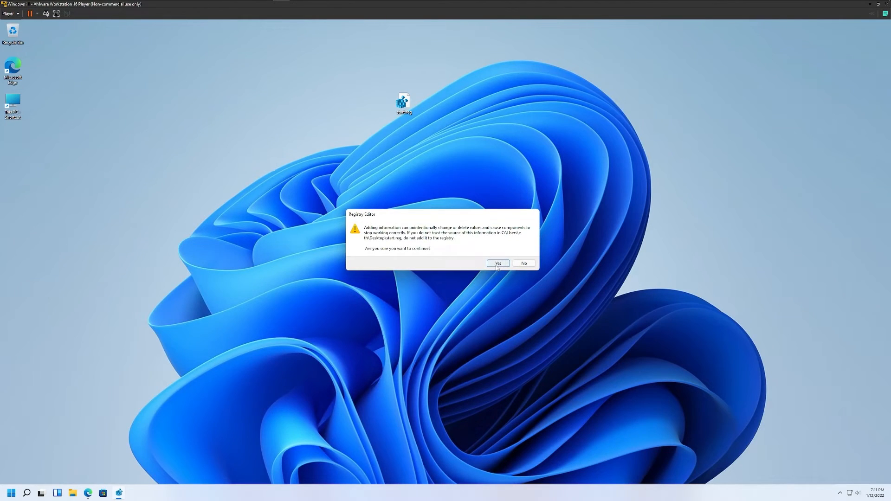
pyautogui.click(498, 263)
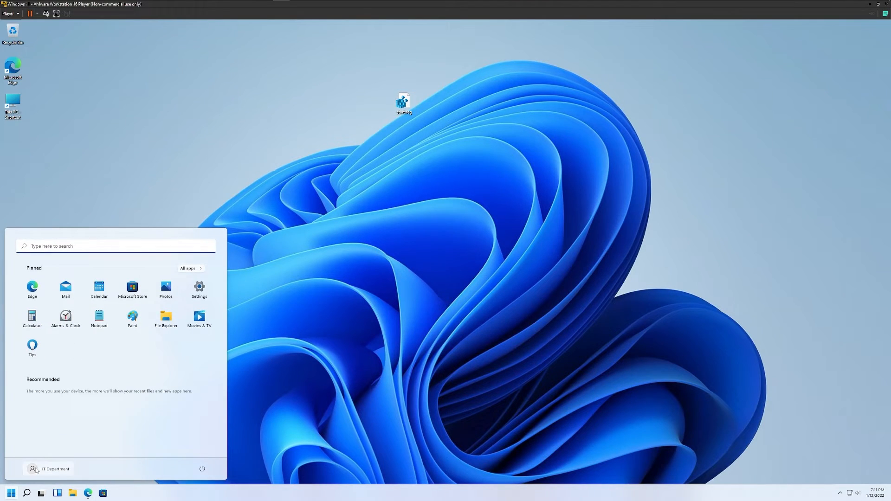
pyautogui.click(48, 468)
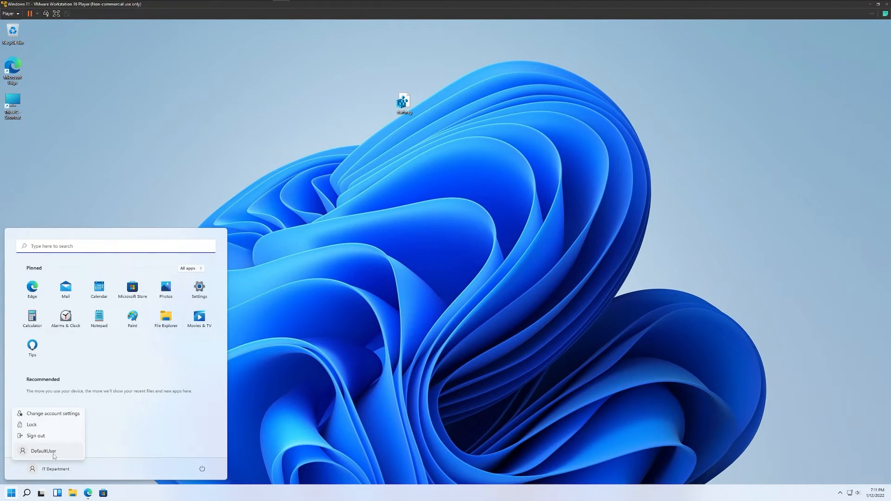
pyautogui.moveTo(53, 444)
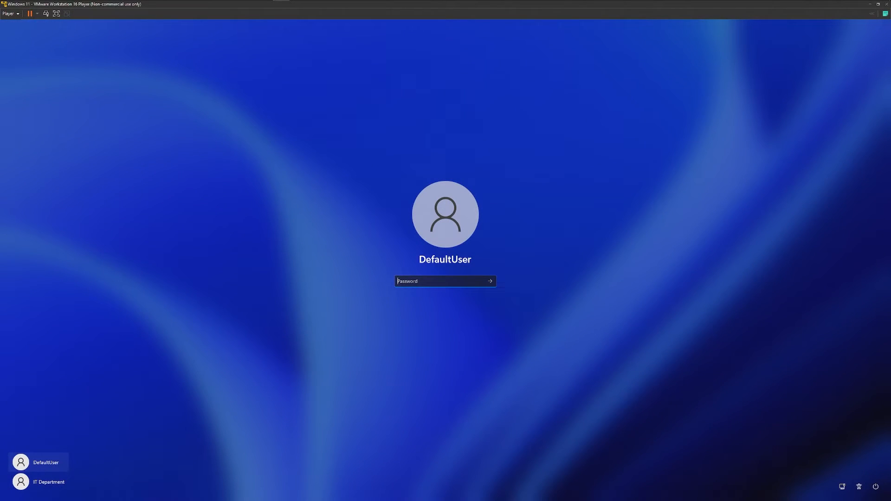
# Enter the password and sign in as DefaultUser
pyautogui.write('••••')
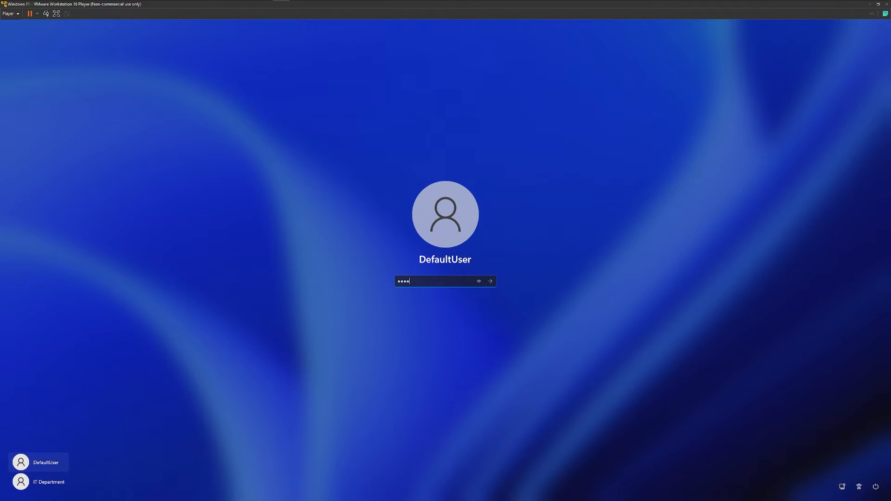
pyautogui.click(489, 280)
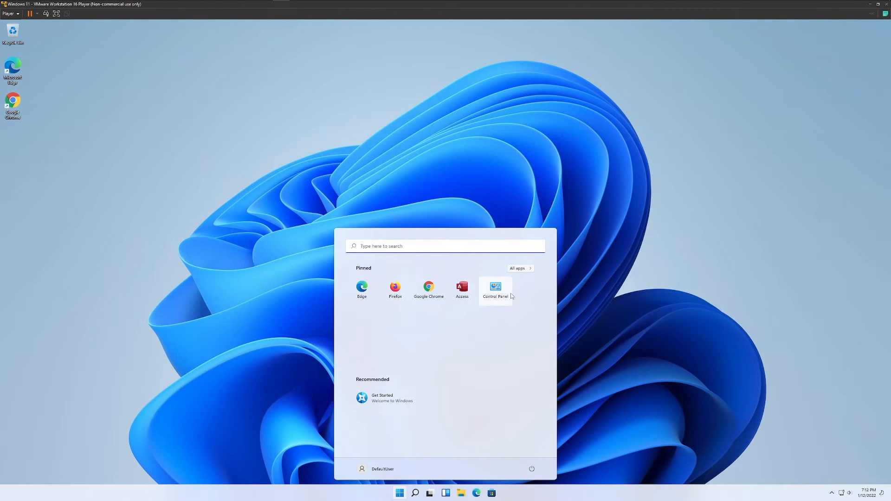
# Pin Calculator to Start from the All apps list
pyautogui.click(516, 268)
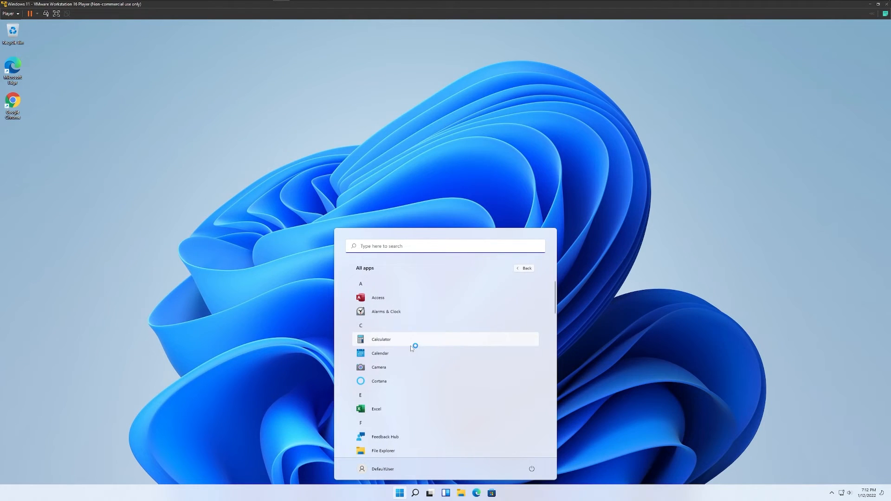
pyautogui.rightClick(380, 339)
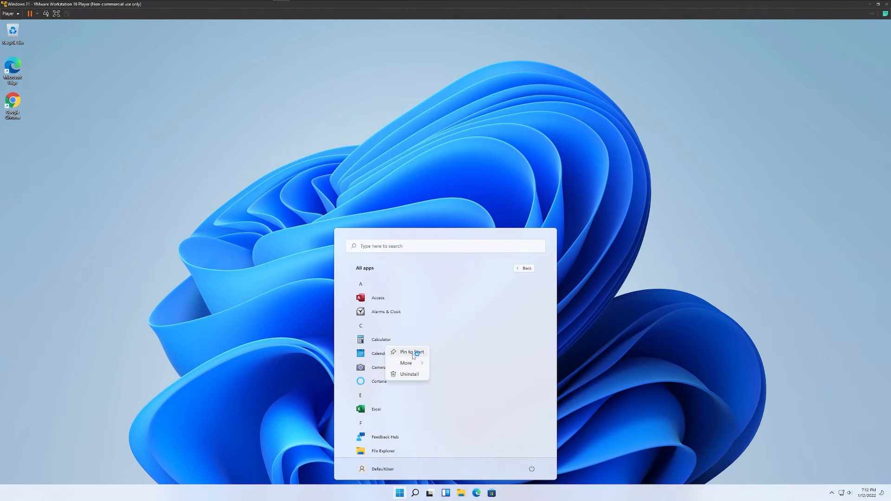
pyautogui.click(412, 352)
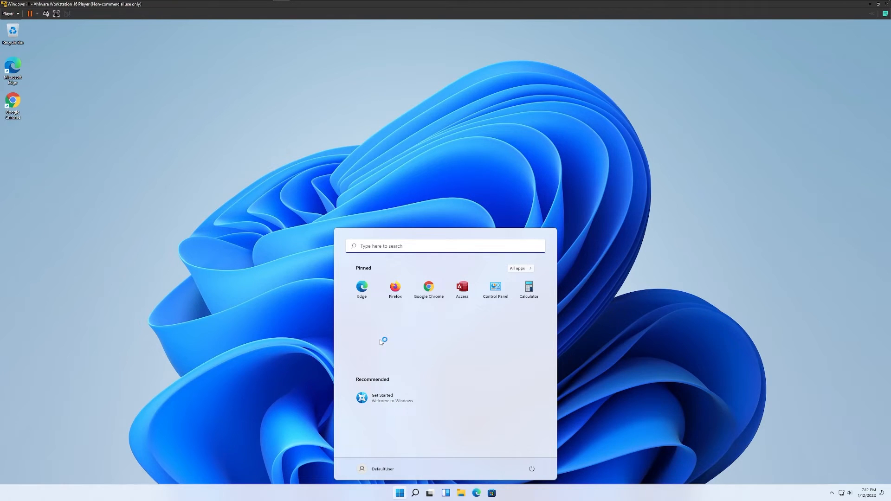
pyautogui.moveTo(427, 289)
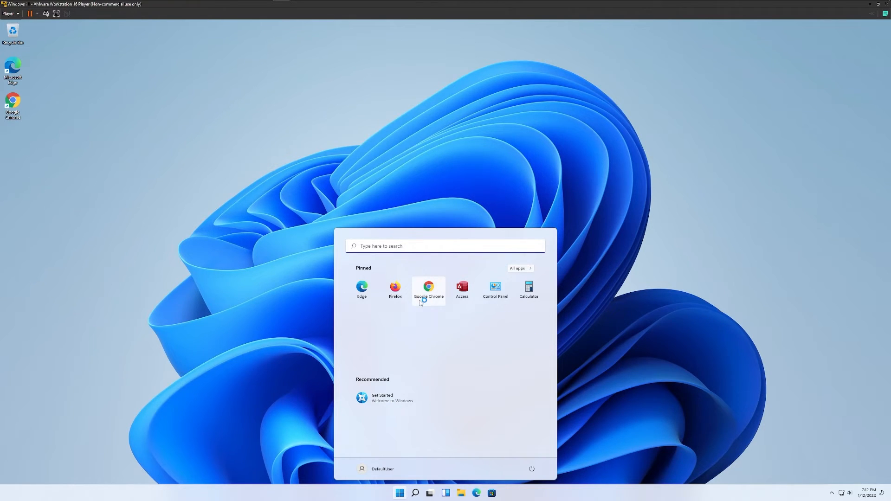
pyautogui.moveTo(528, 289)
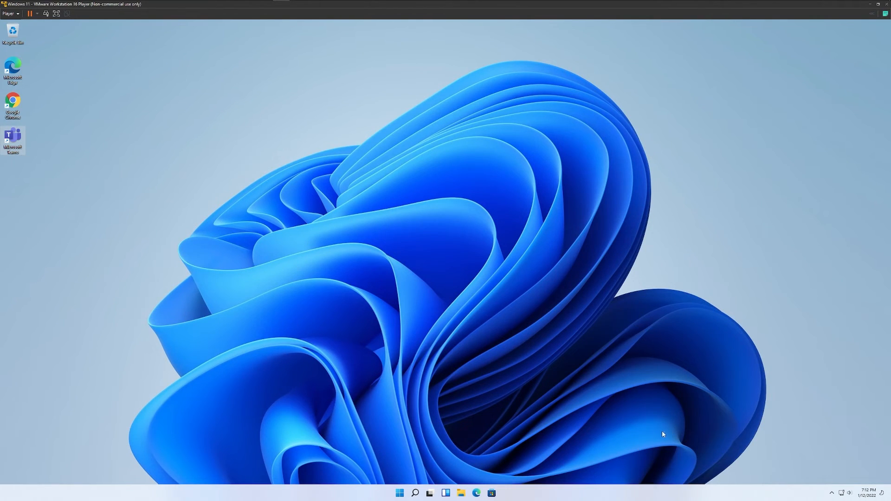
pyautogui.moveTo(401, 413)
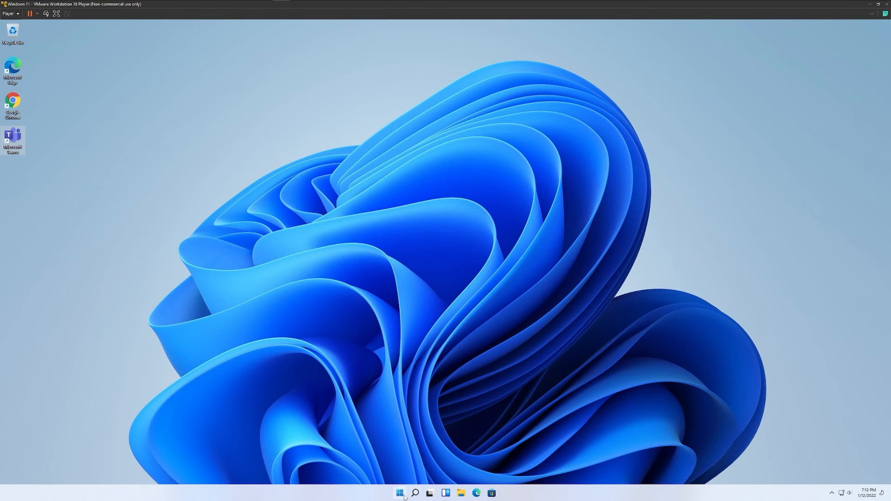
# Reopen Start to confirm Calculator is the sixth pinned app
pyautogui.click(399, 493)
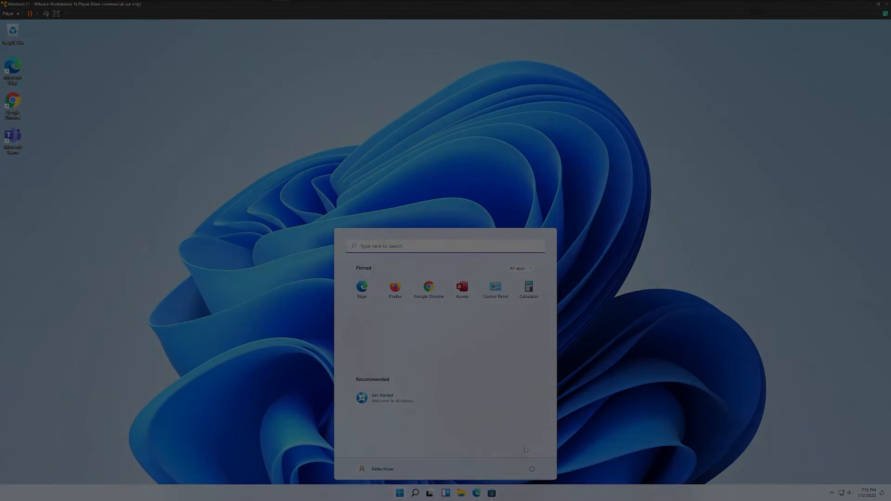